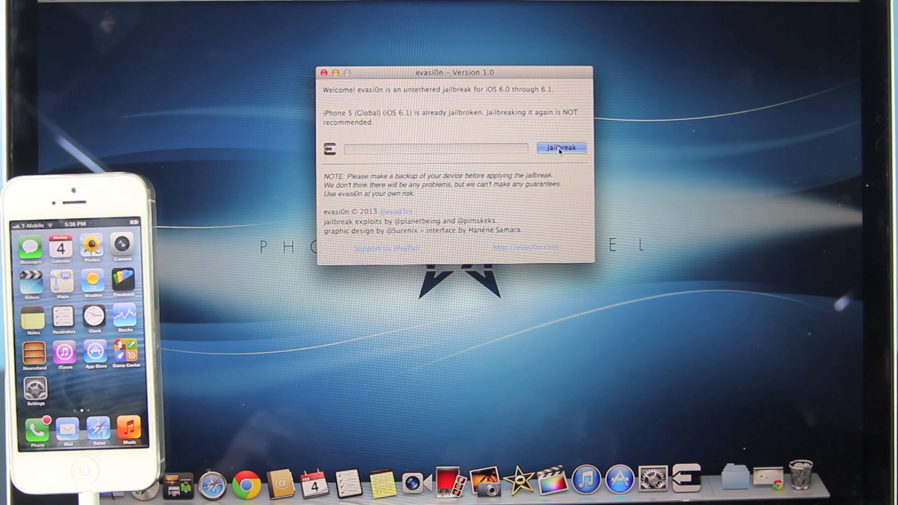
Start the evasi0n jailbreak on the connected iPhone 5 despite the already-jailbroken warning.
click(561, 148)
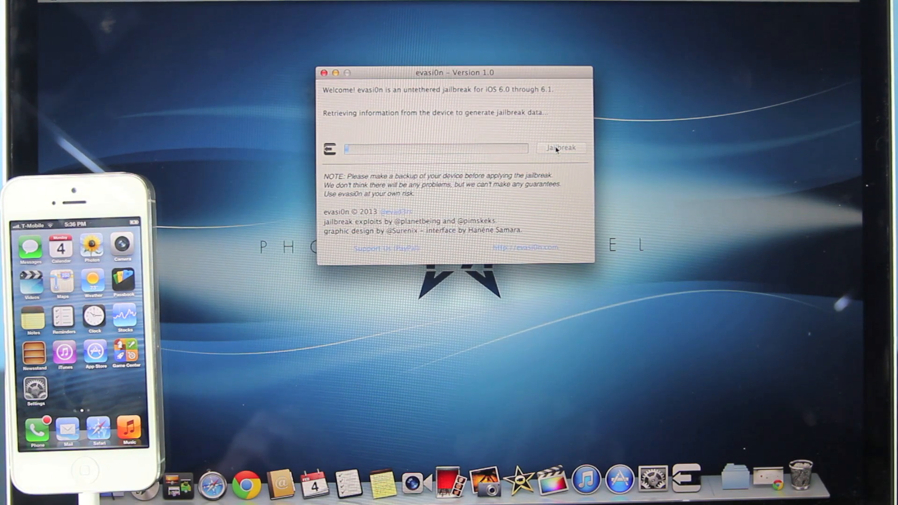
click(560, 148)
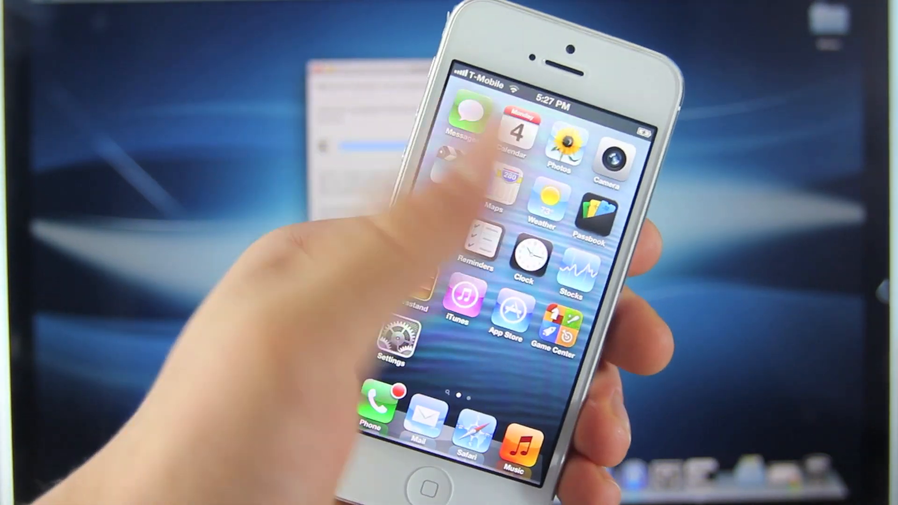
Launch Cydia from the last home screen page.
scroll(left, 3)
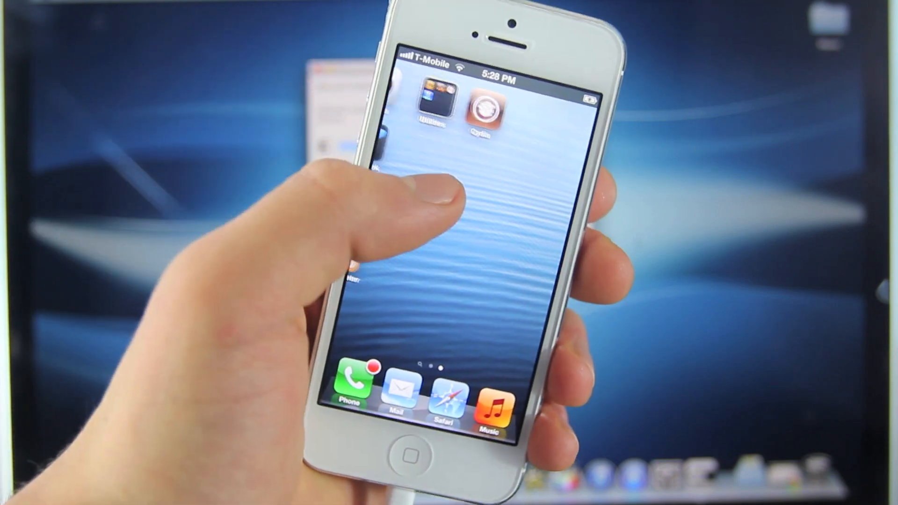
click(483, 110)
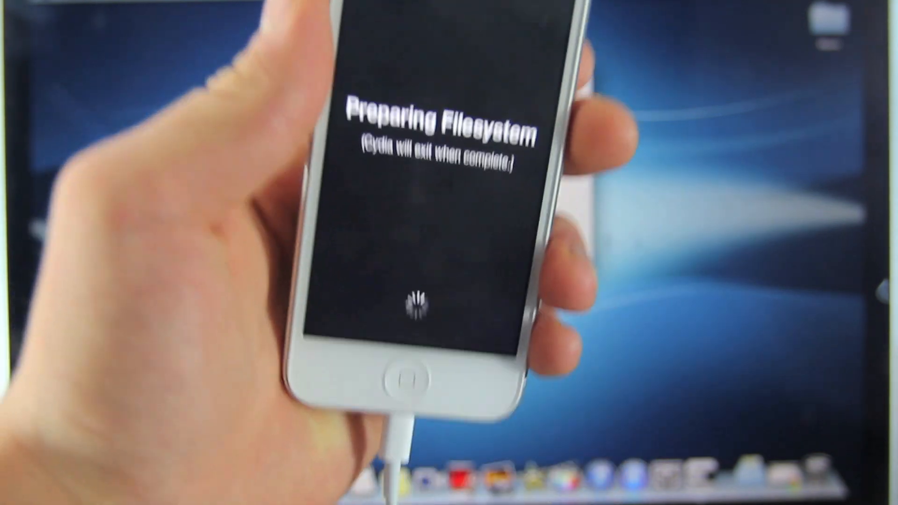